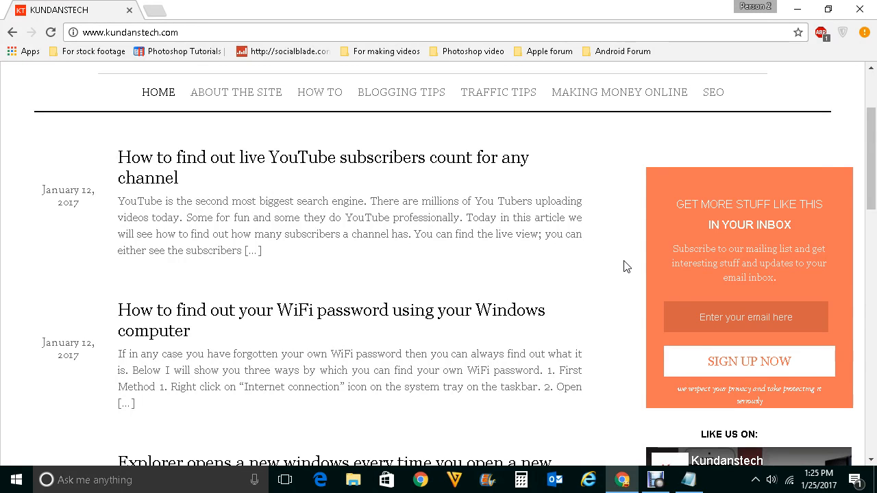
mouse_move(510, 198)
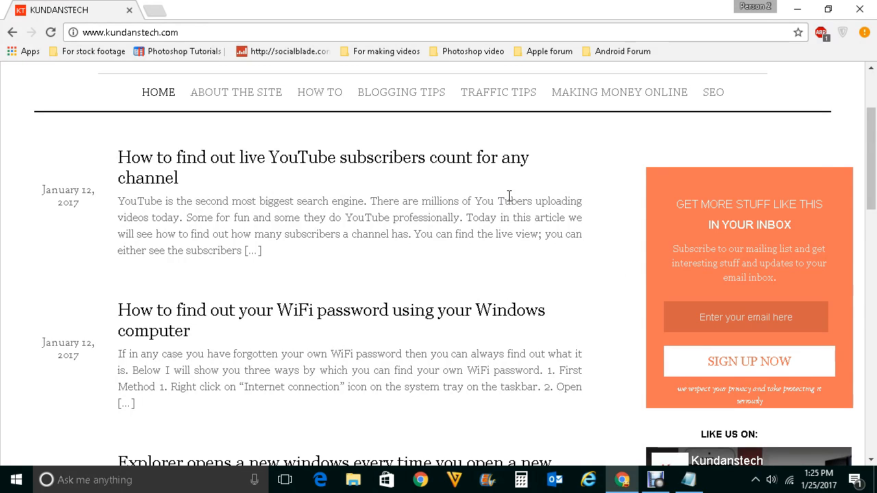
mouse_move(190, 68)
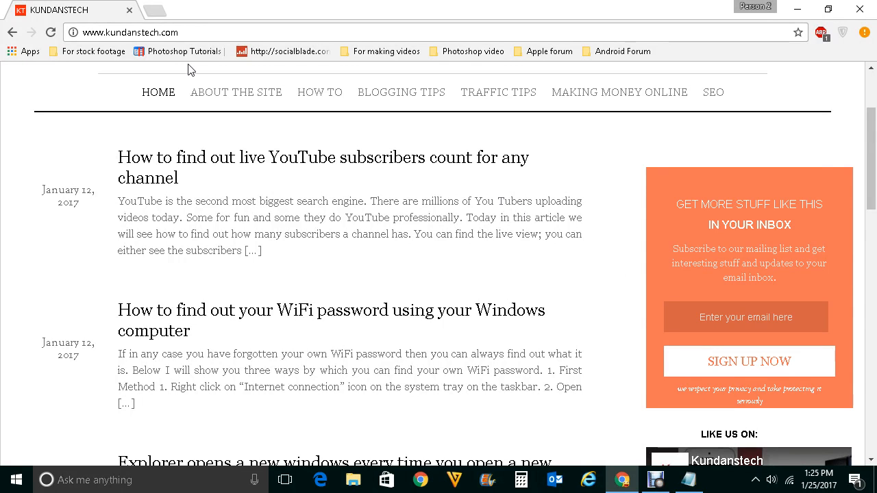
mouse_move(154, 13)
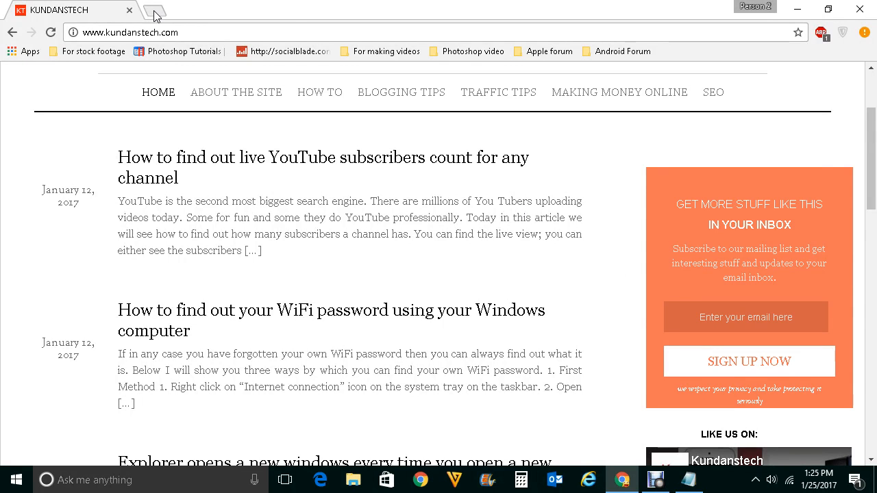
- Show a new tab with the Most Visited tiles, then bring up the Notepad tutorial notes
click(157, 14)
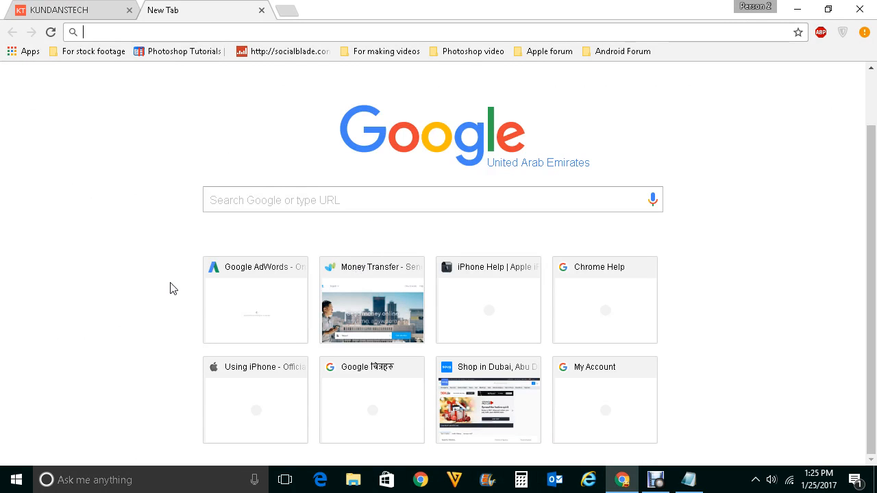
mouse_move(315, 238)
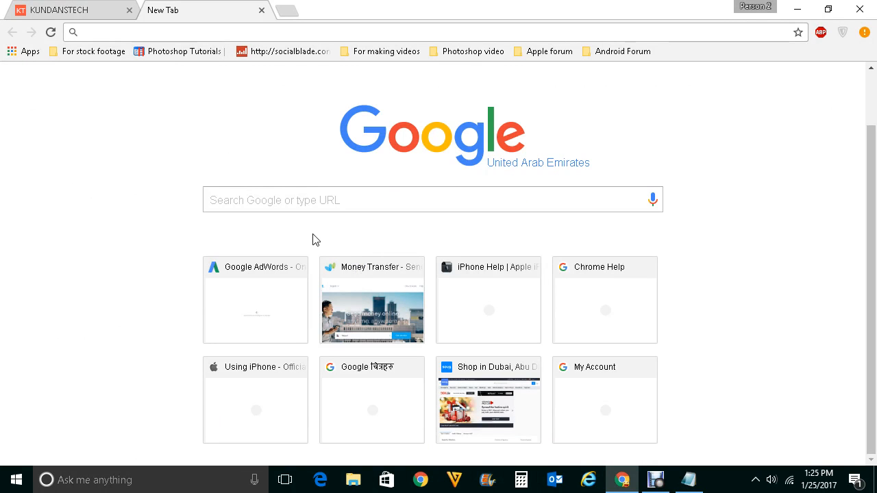
mouse_move(293, 236)
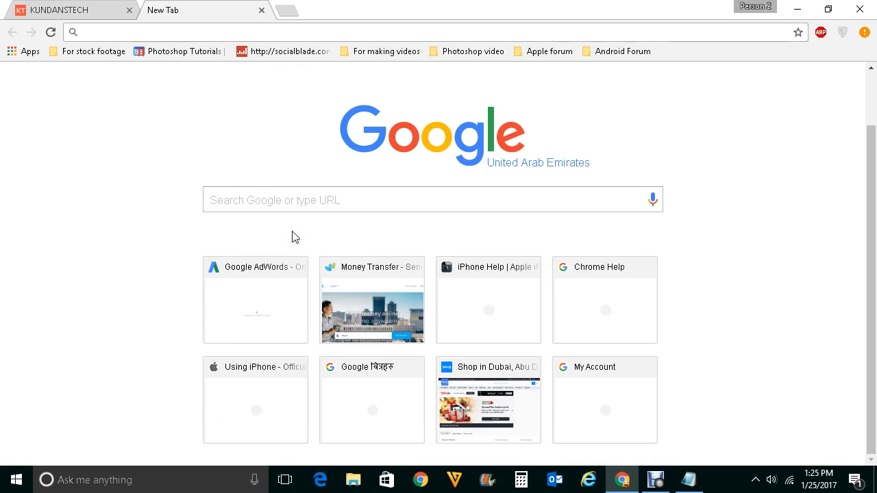
mouse_move(665, 411)
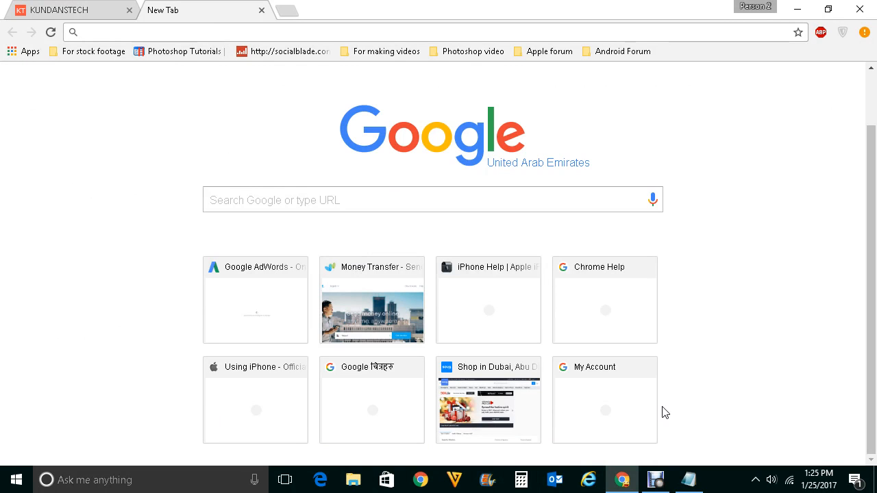
mouse_move(241, 101)
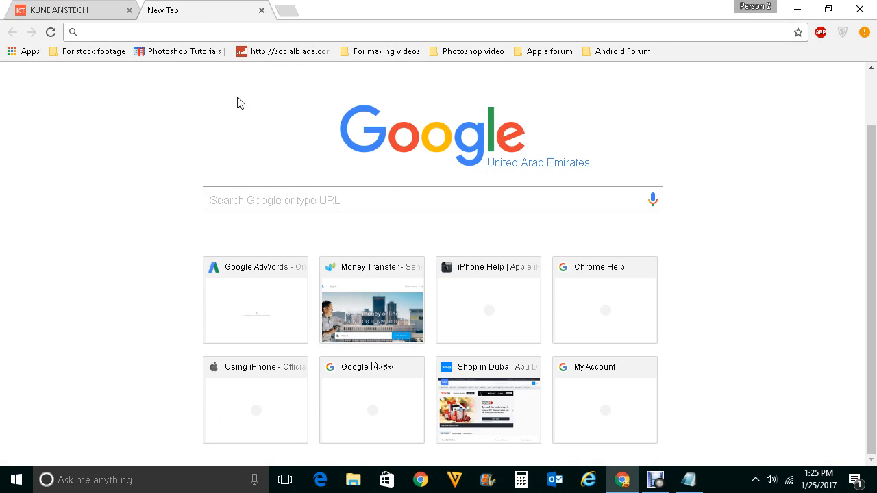
mouse_move(217, 296)
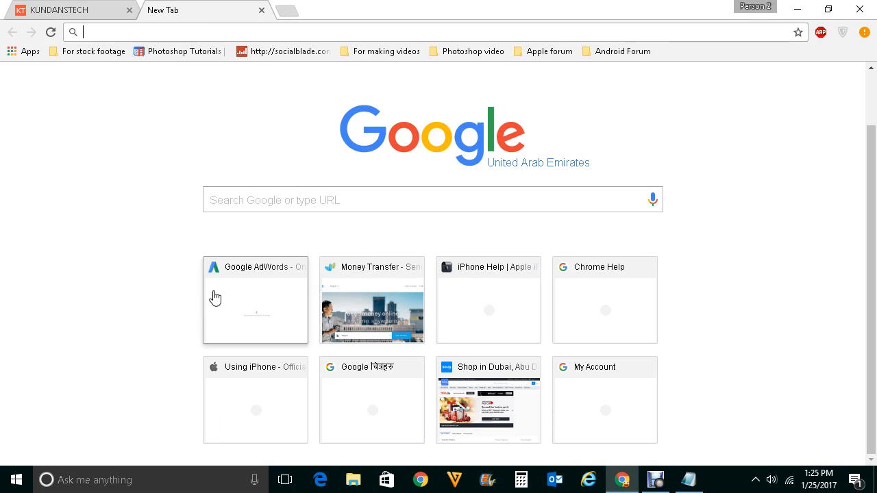
mouse_move(590, 296)
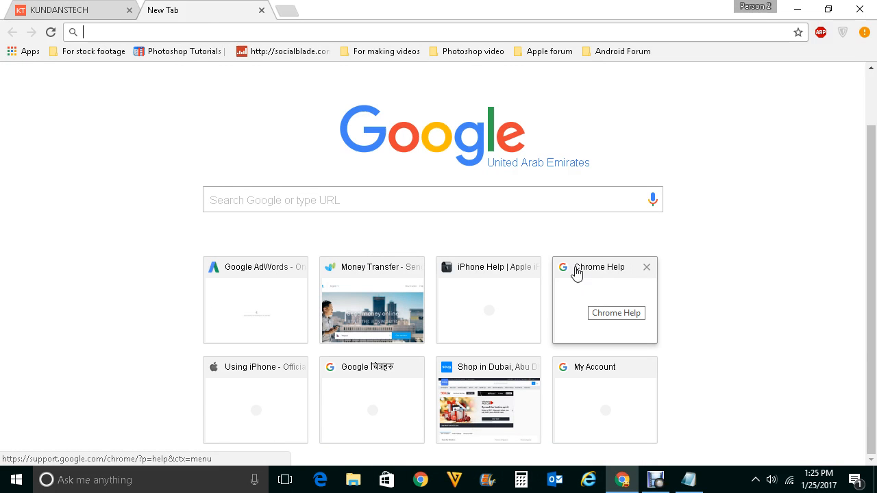
mouse_move(715, 178)
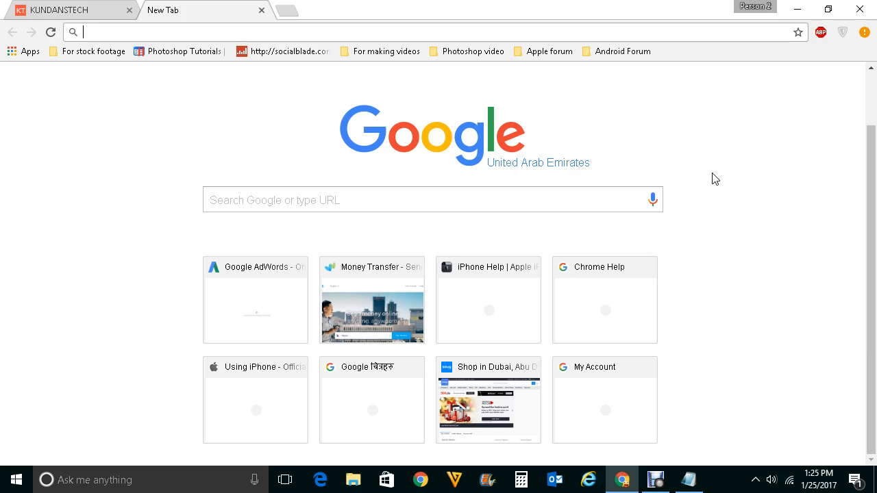
click(688, 480)
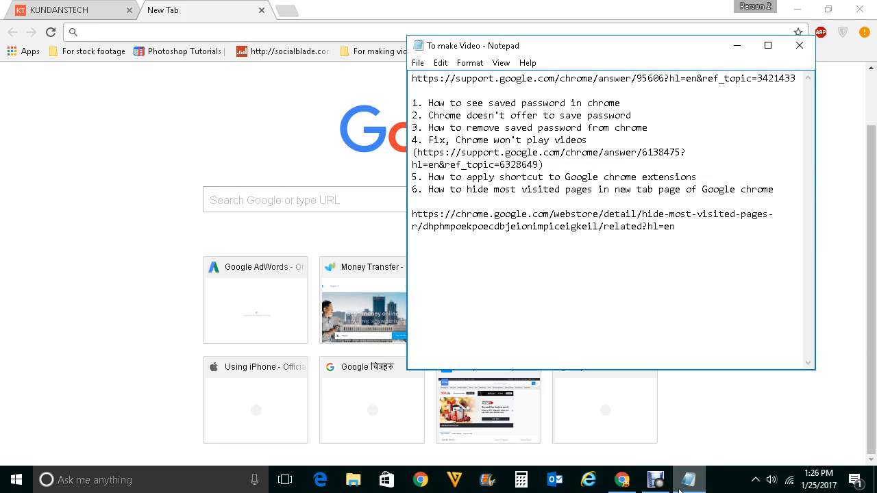
- Reach the installed extensions list through Chrome menu > Settings > Extensions
click(865, 33)
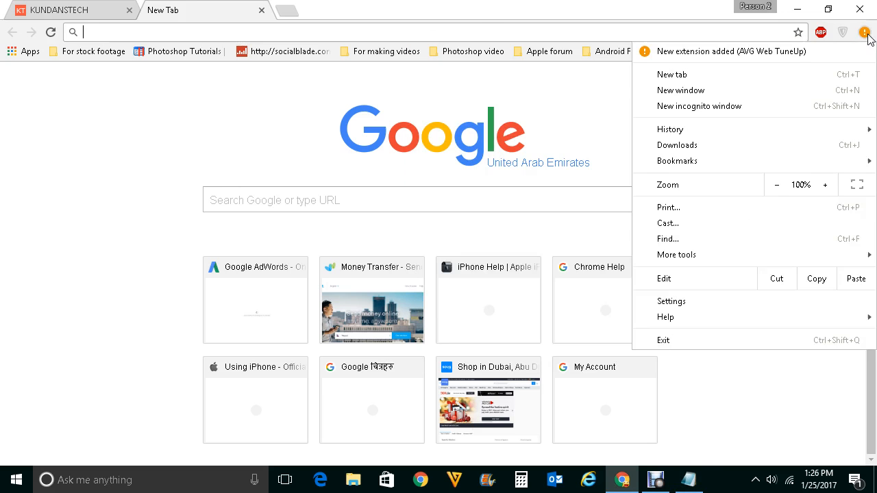
mouse_move(678, 301)
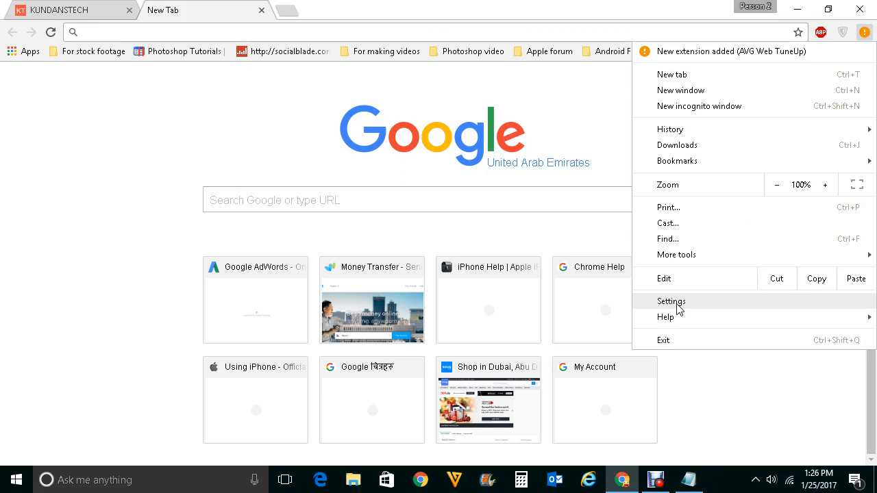
click(671, 302)
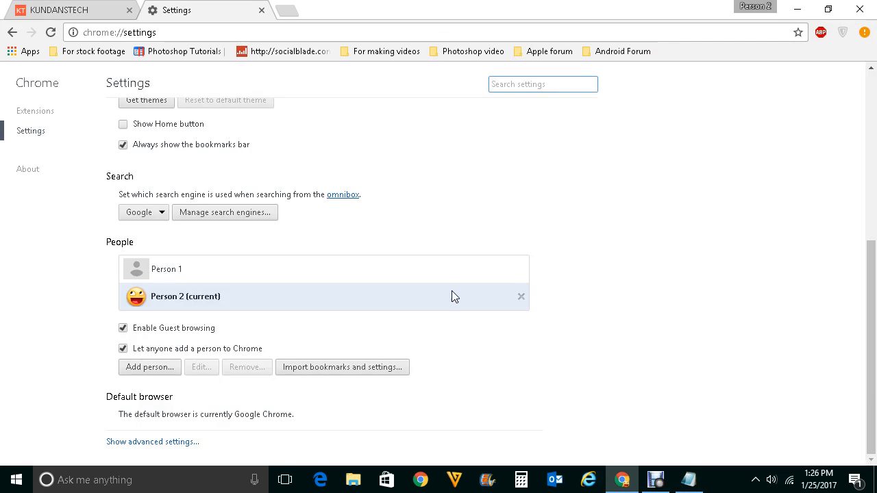
mouse_move(38, 116)
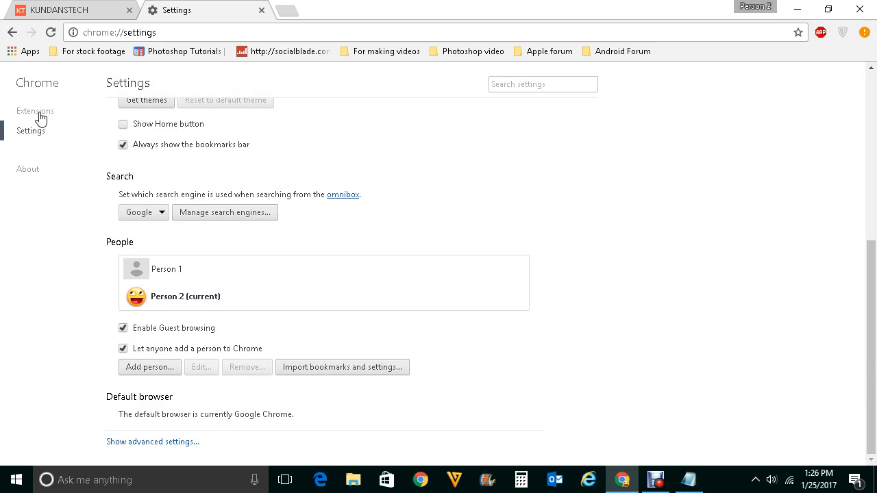
click(36, 110)
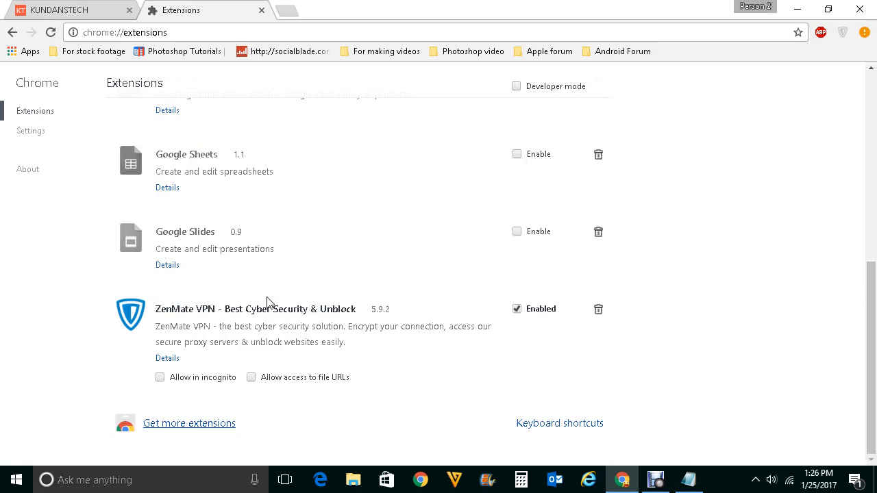
- Search the Chrome Web Store for 'hide most visited pages'
click(189, 422)
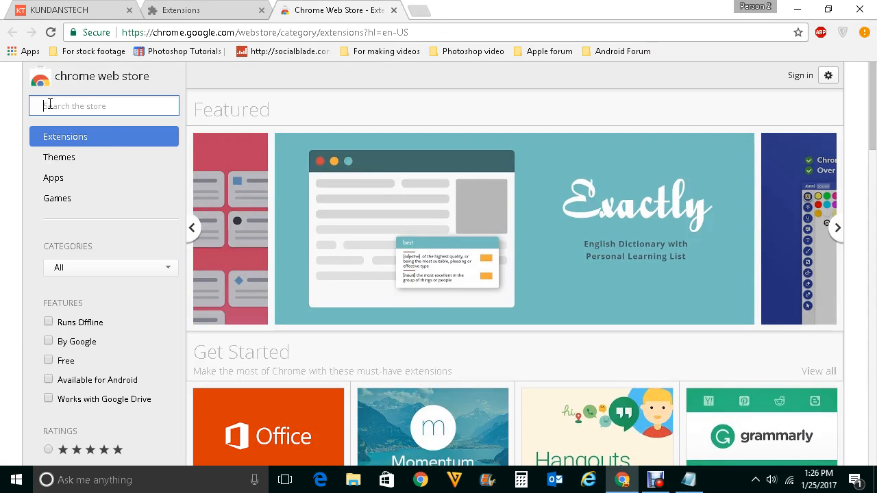
text(hide most visited pages)
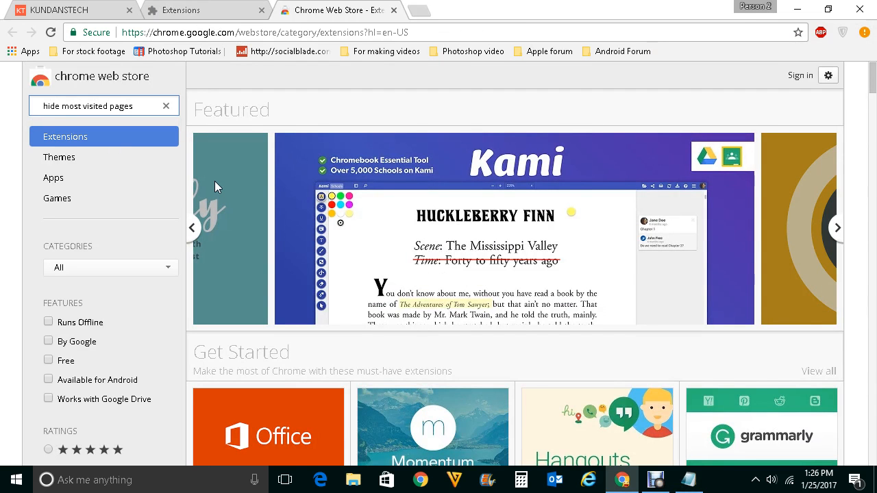
key(Enter)
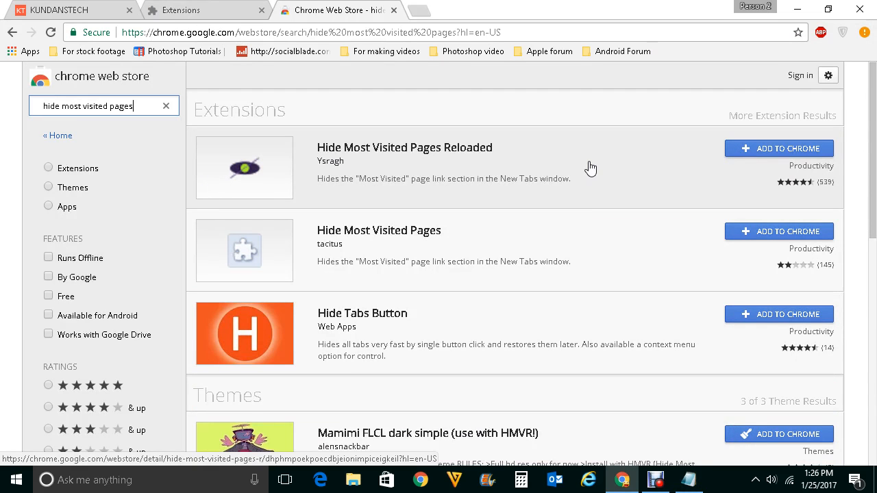
- Install Hide Most Visited Pages Reloaded and confirm it appears enabled among extensions
click(778, 148)
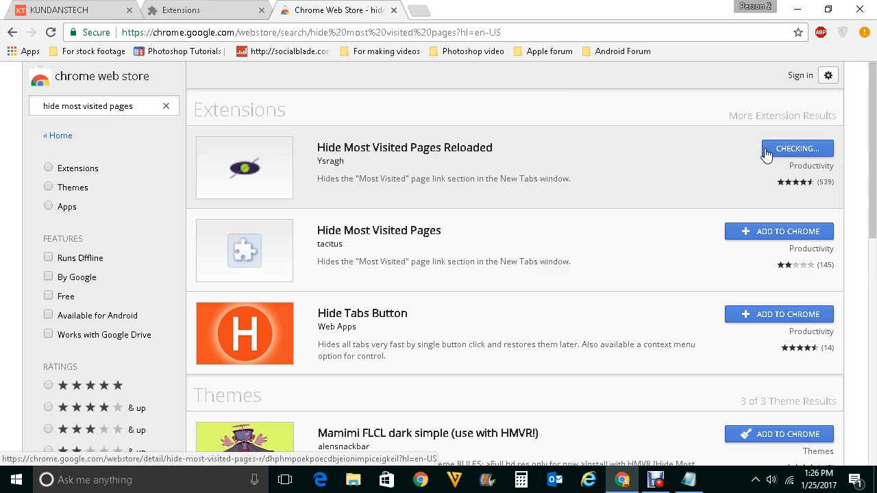
mouse_move(466, 181)
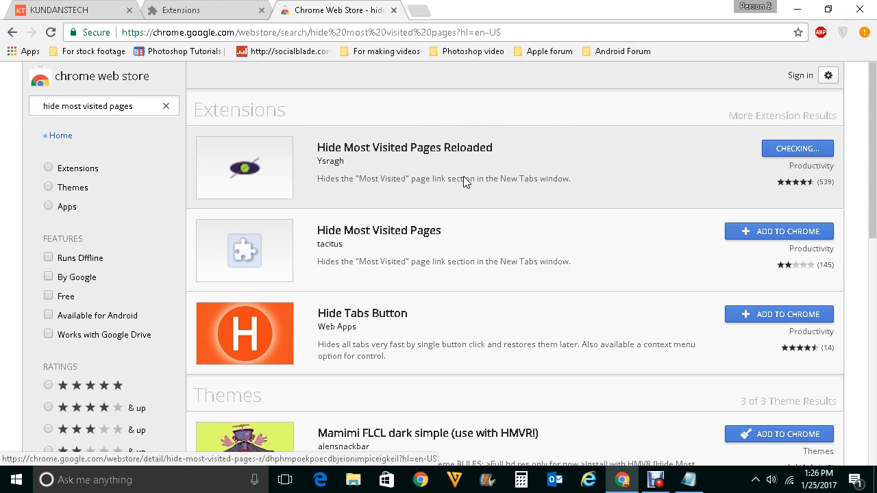
click(797, 148)
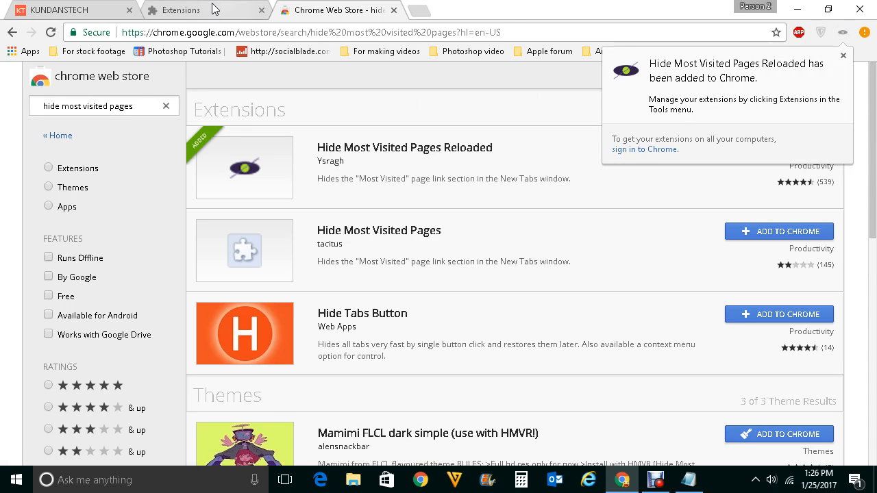
click(192, 10)
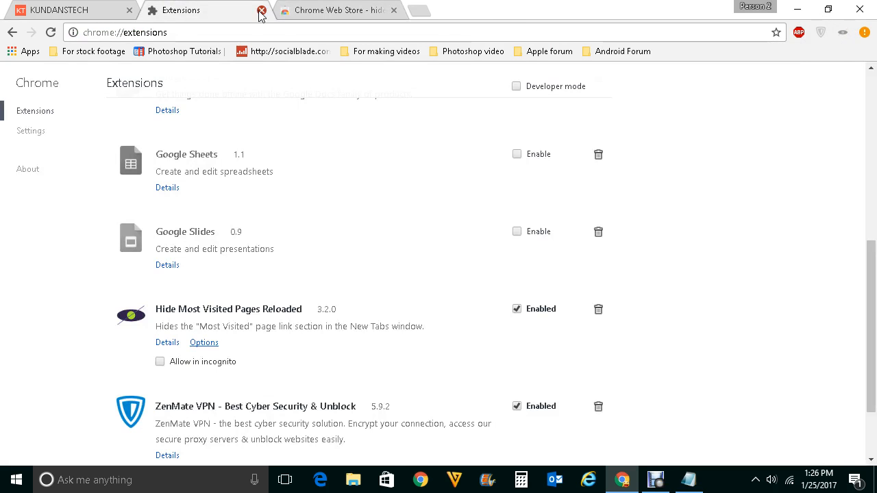
- Close the extension tabs and verify a new tab shows only the Google search box
click(260, 10)
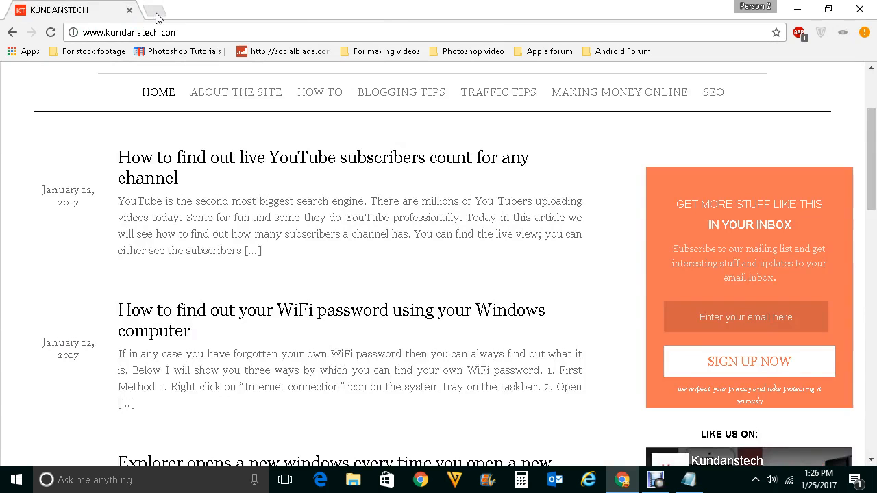
click(162, 10)
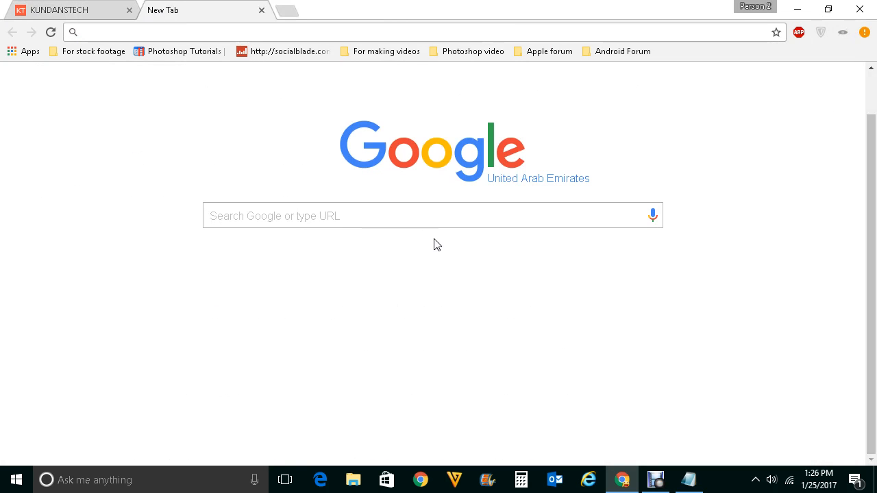
mouse_move(706, 348)
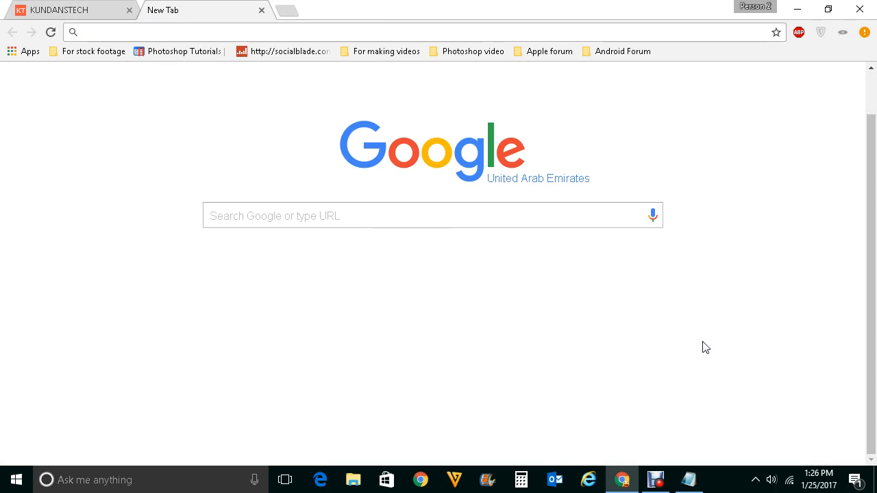
mouse_move(539, 348)
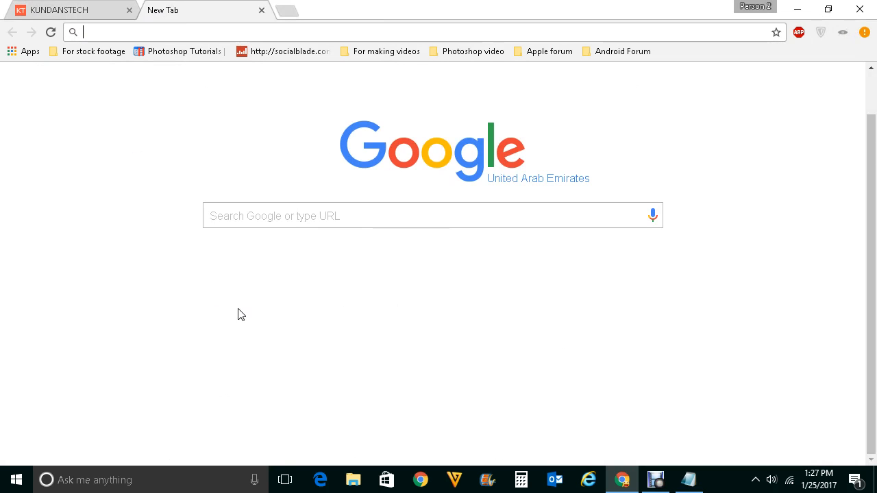
mouse_move(488, 425)
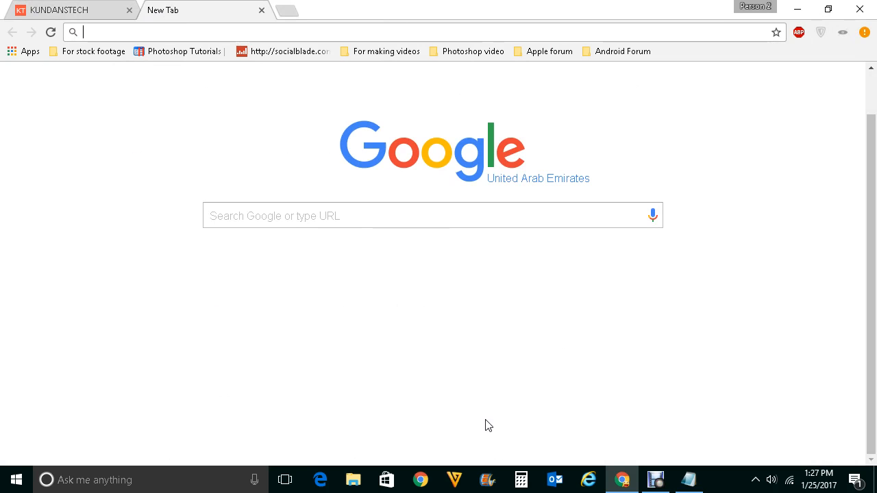